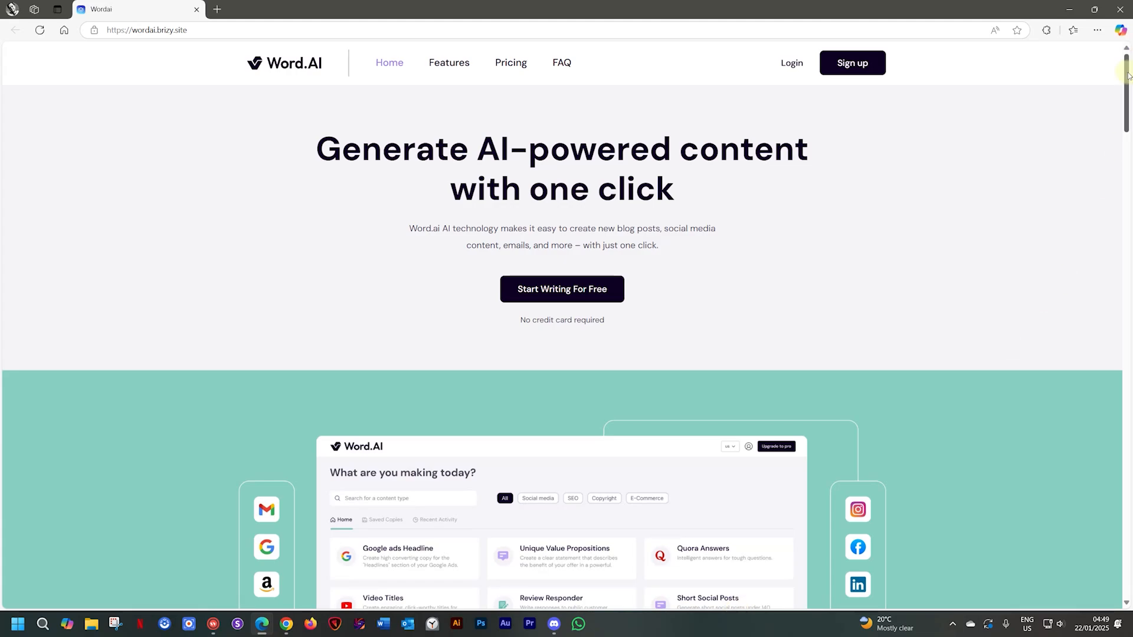
Scroll through the Talk template showcase page.
scroll("down", 3)
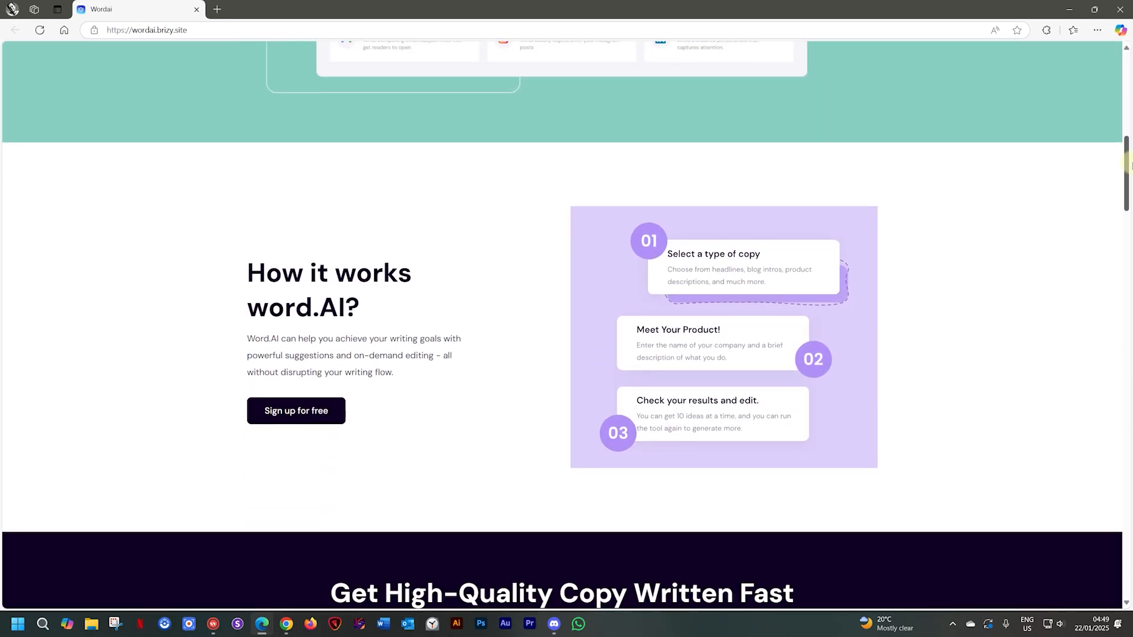
scroll("down", 3)
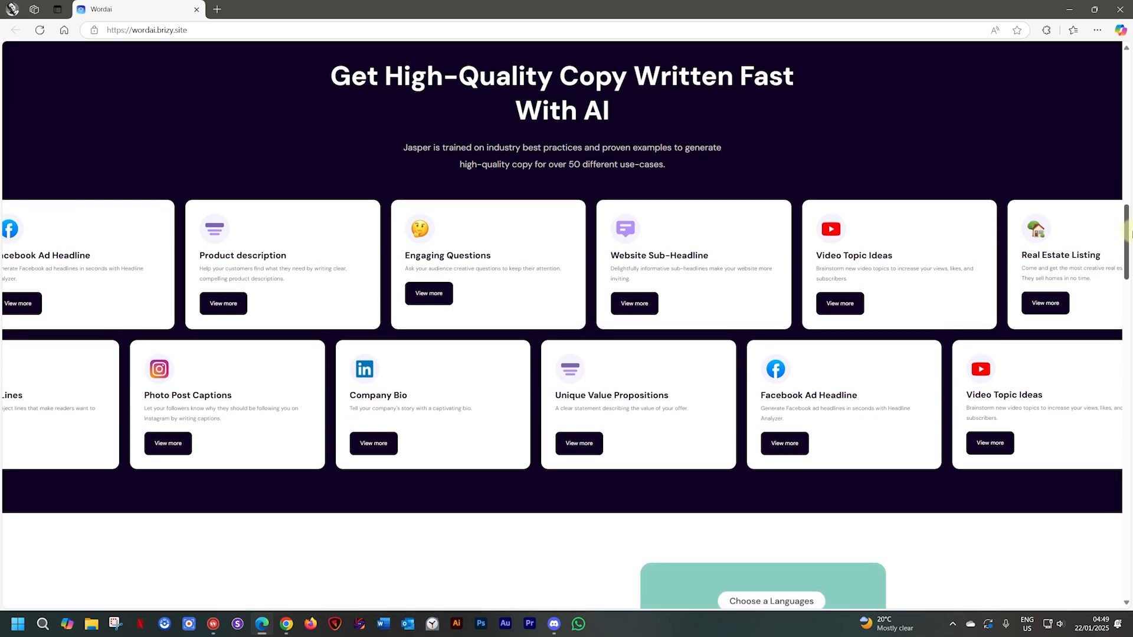
scroll("down", 3)
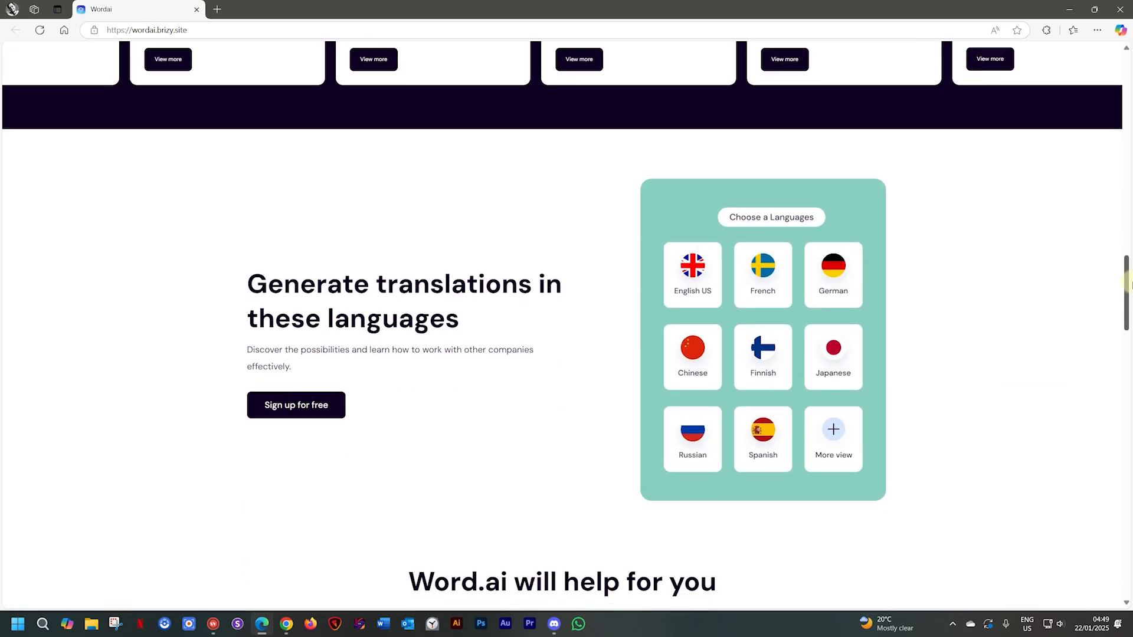
scroll("down", 3)
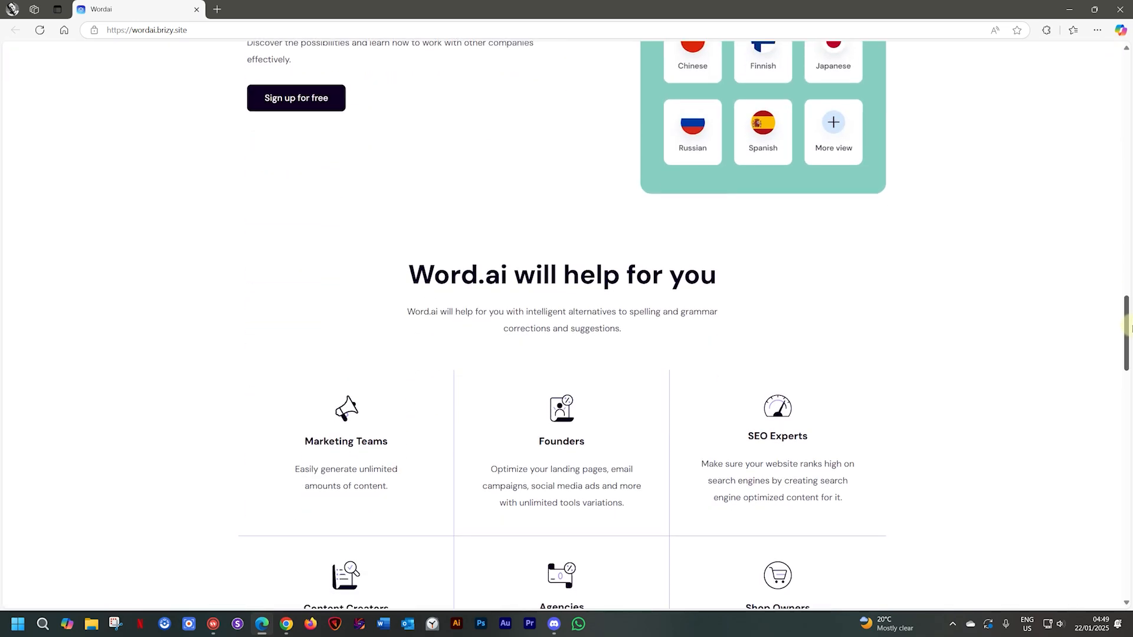
scroll("down", 3)
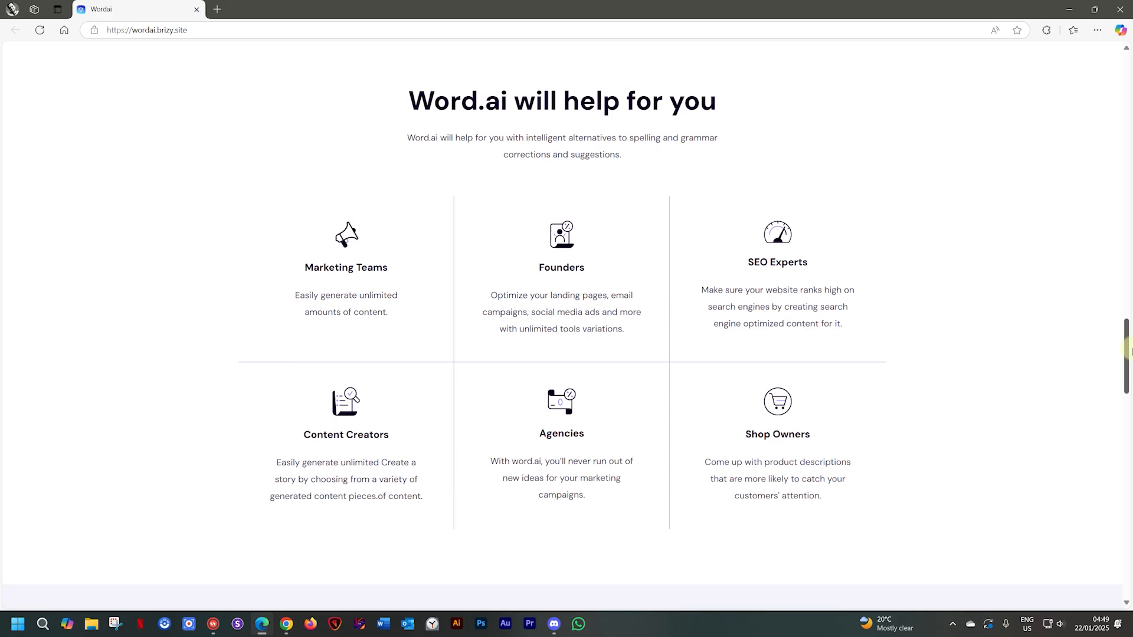
scroll("down", 3)
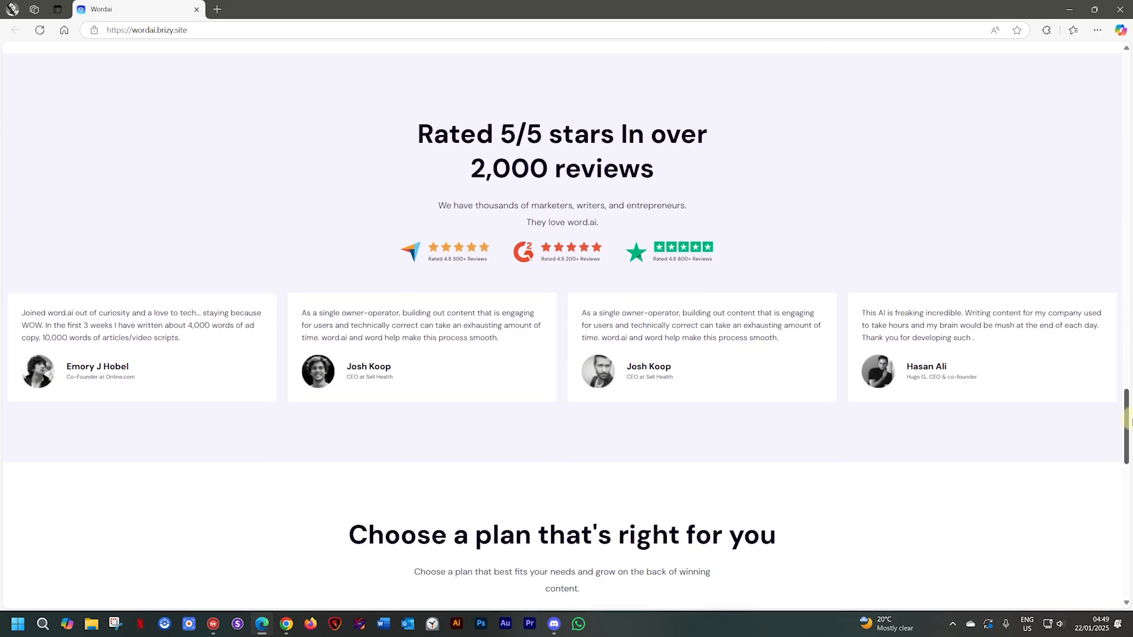
scroll("down", 3)
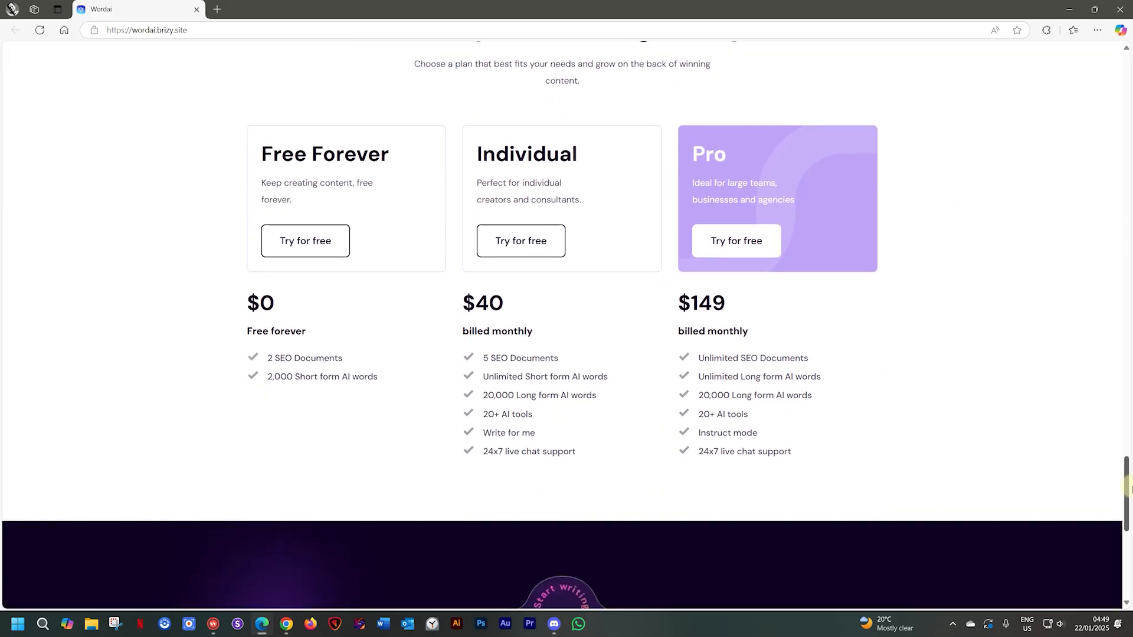
scroll("down", 3)
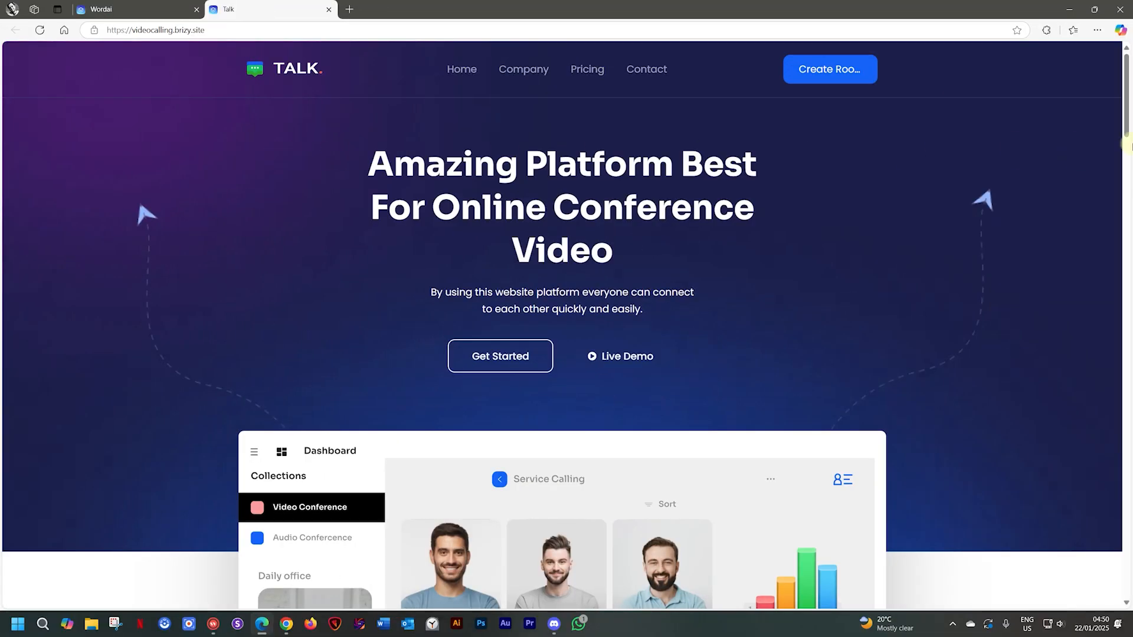
mouse_move(1124, 119)
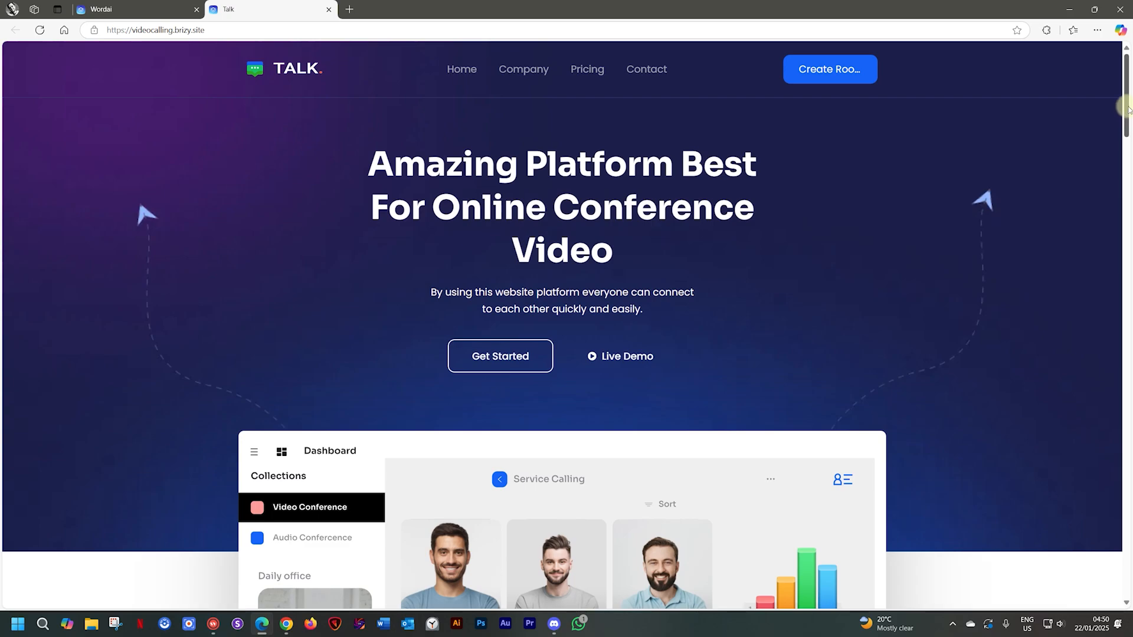
Open and browse the Omega and Nettracking template previews.
left_click(350, 9)
type("omega1")
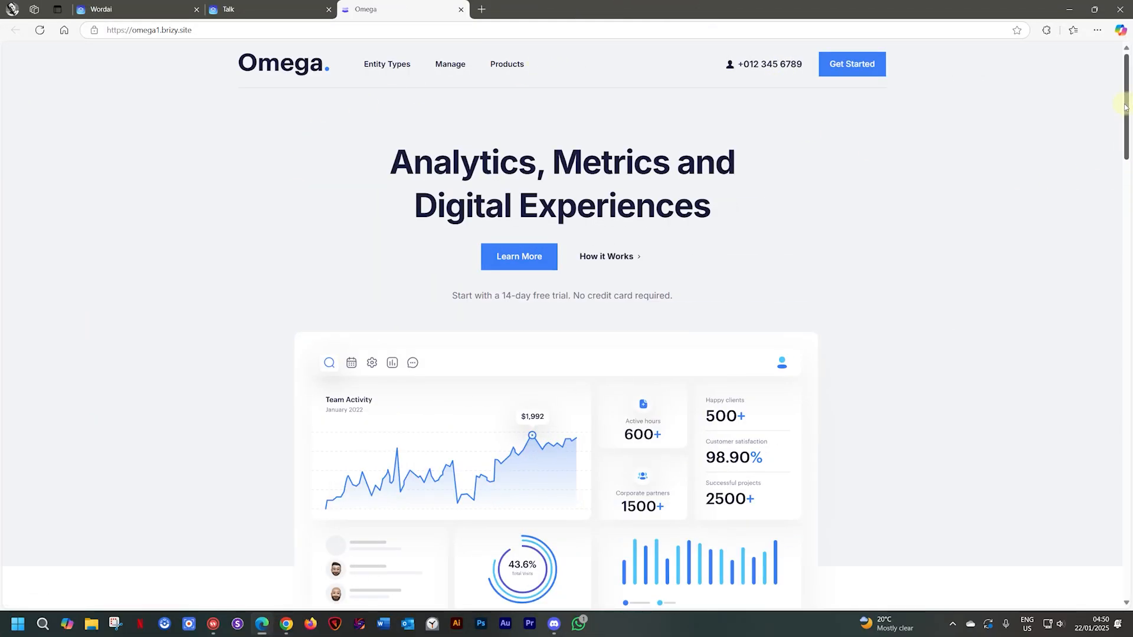
scroll("down", 3)
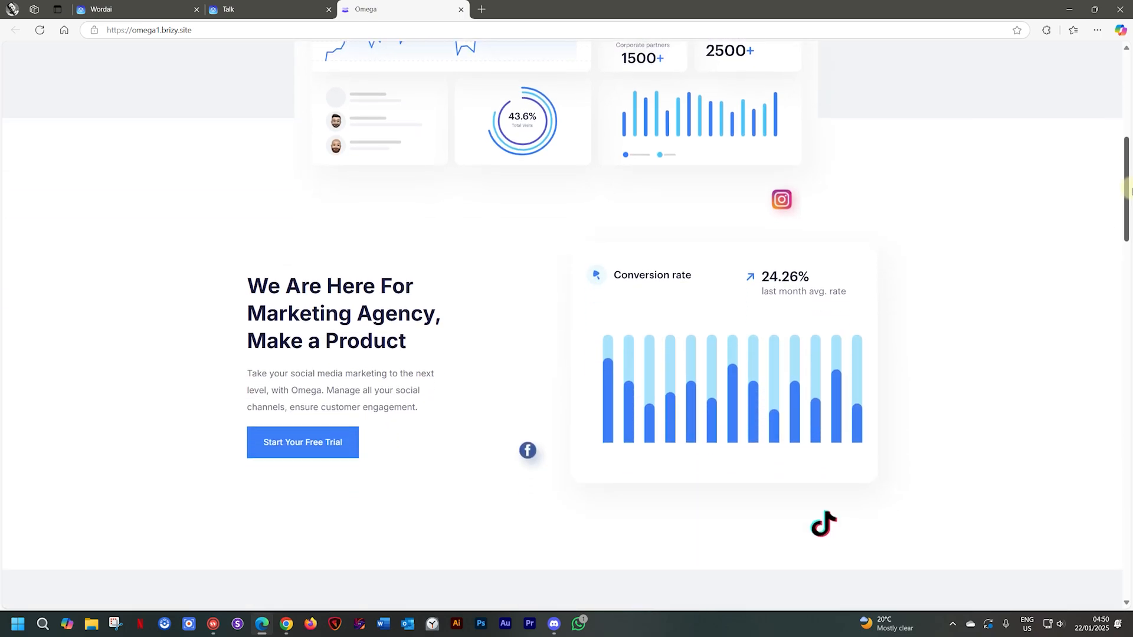
left_click(480, 10)
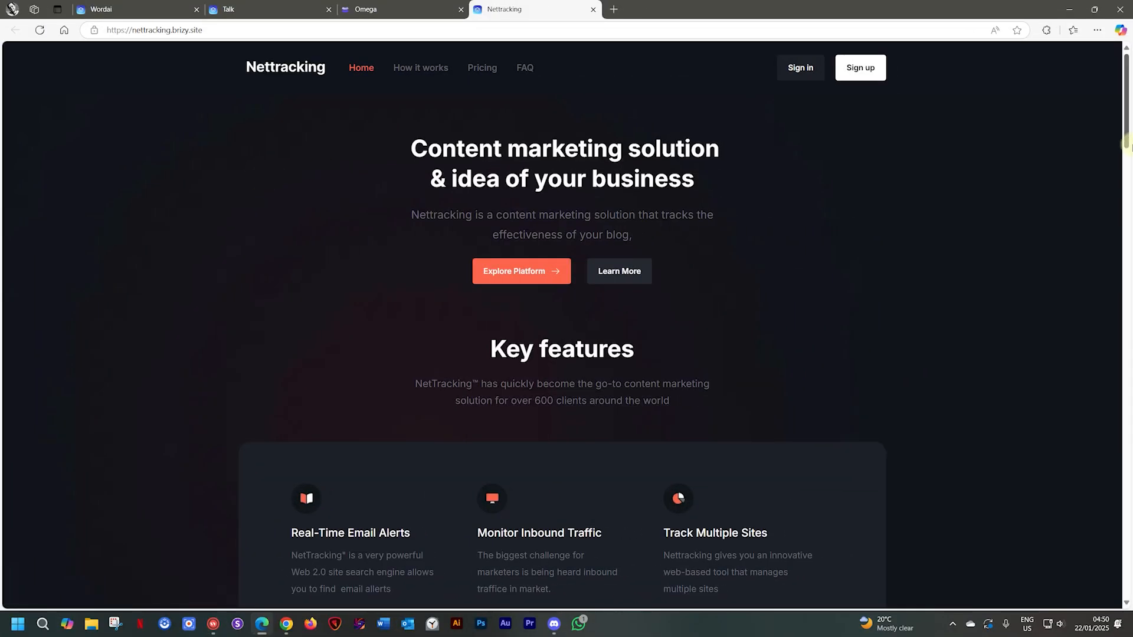
scroll("down", 3)
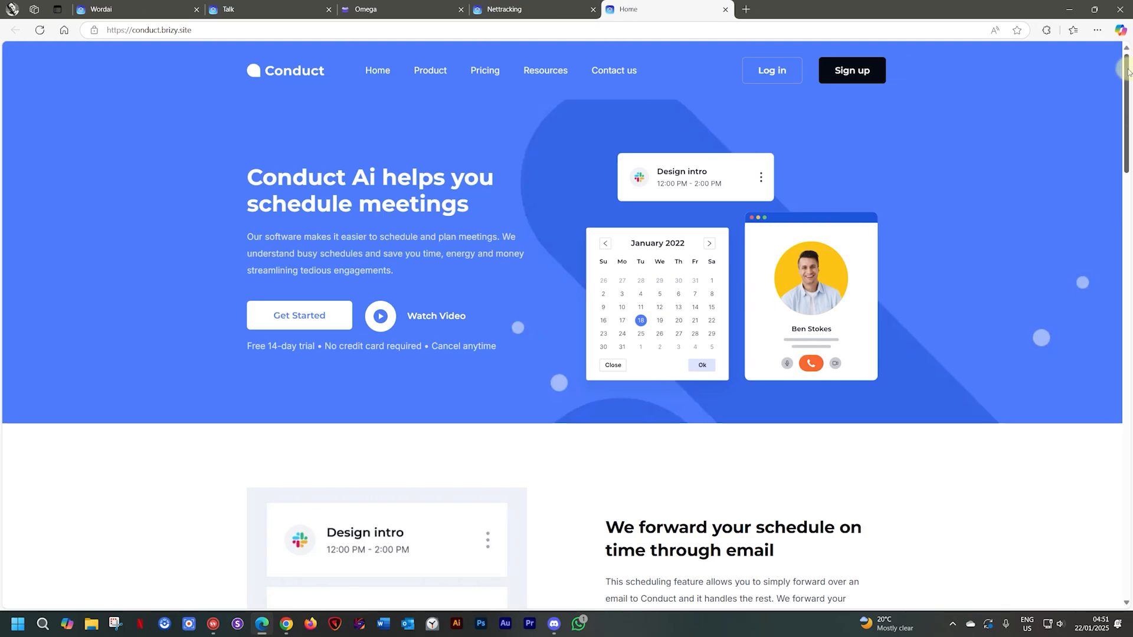
scroll("down", 3)
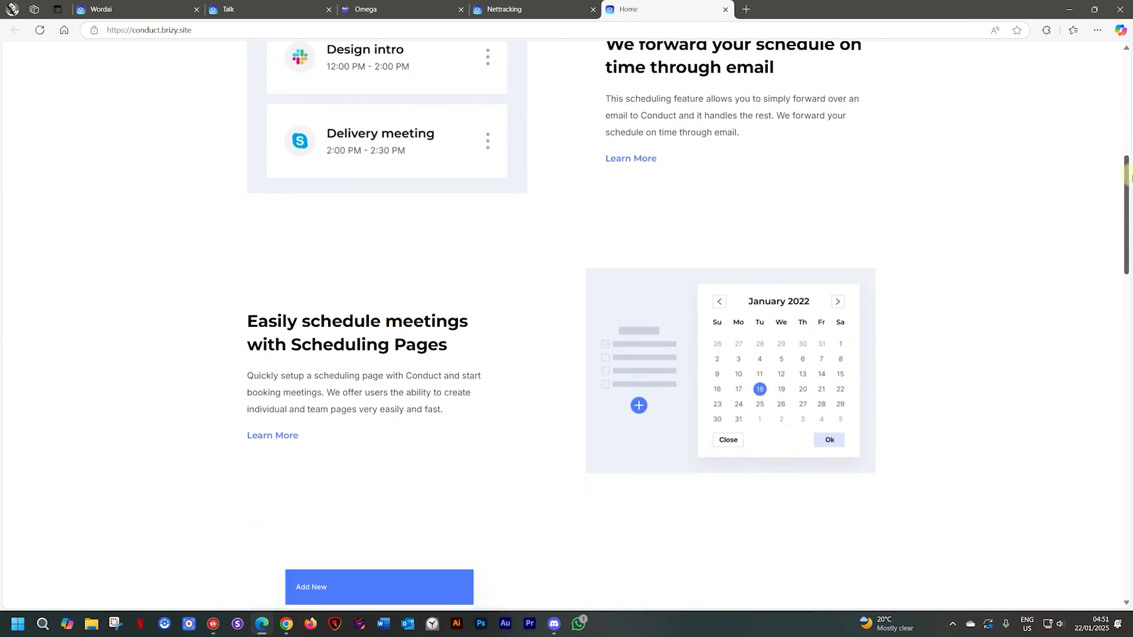
Open the Instive, Coder and KatePhotography previews, ending on Brizy's homepage.
left_click(745, 9)
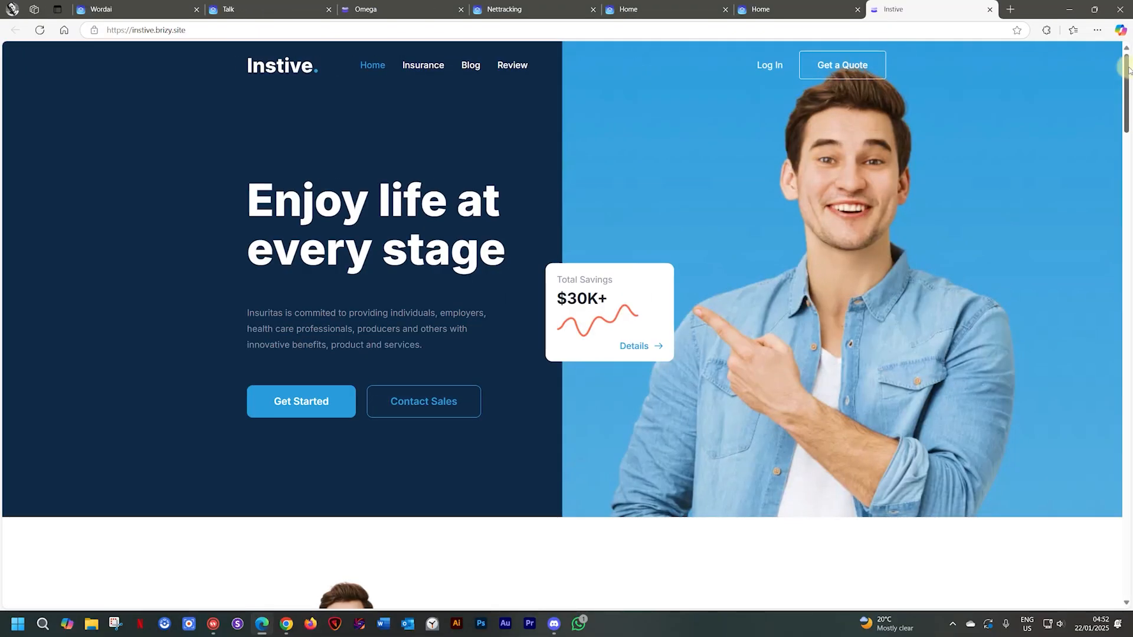
left_click(1010, 9)
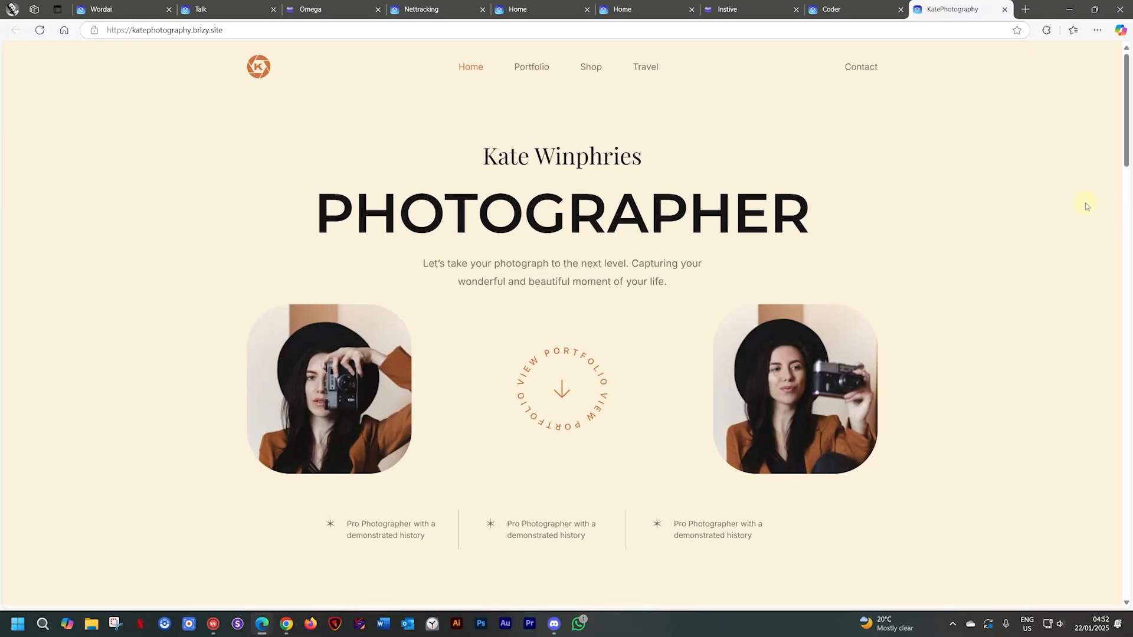
left_click(1025, 9)
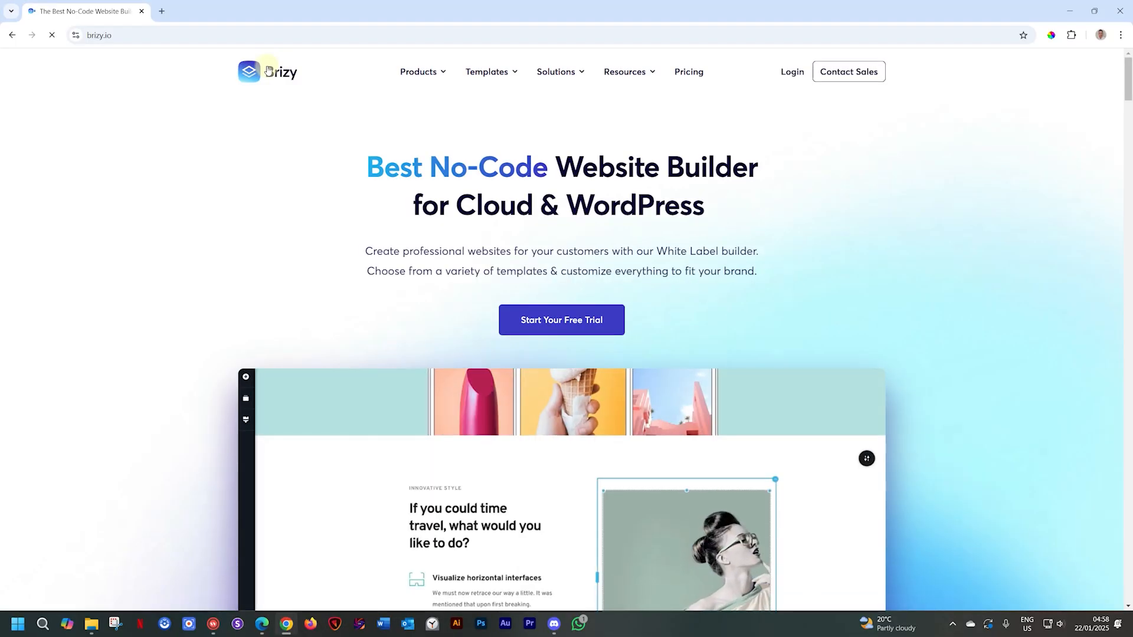
Open Websites under the brizy.io Templates menu to reach the website templates gallery.
left_click(486, 71)
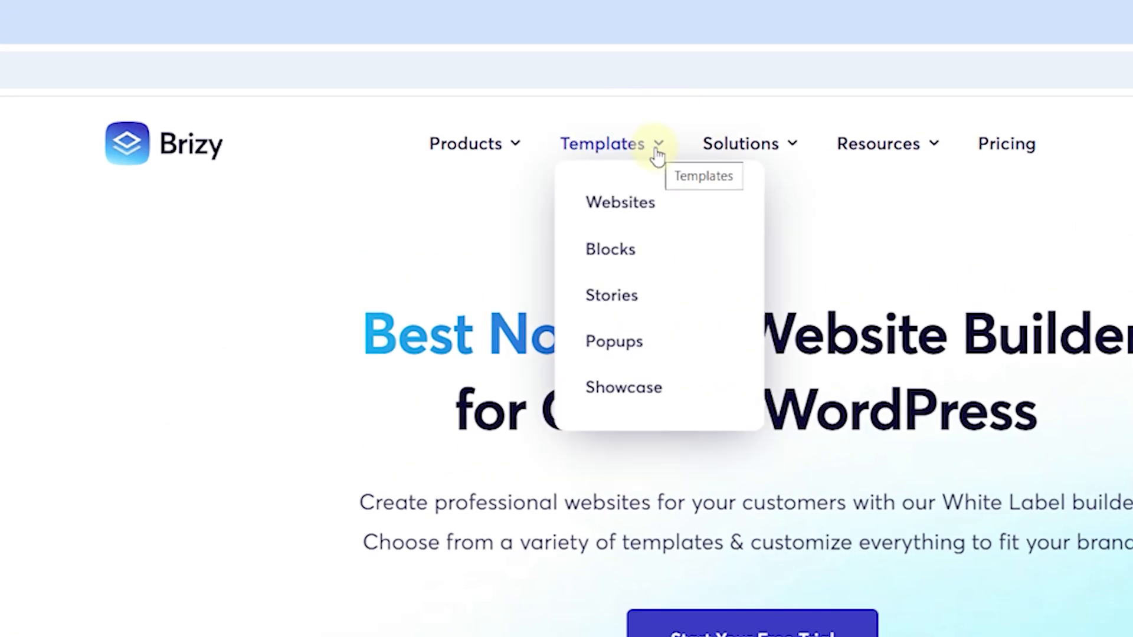
left_click(619, 203)
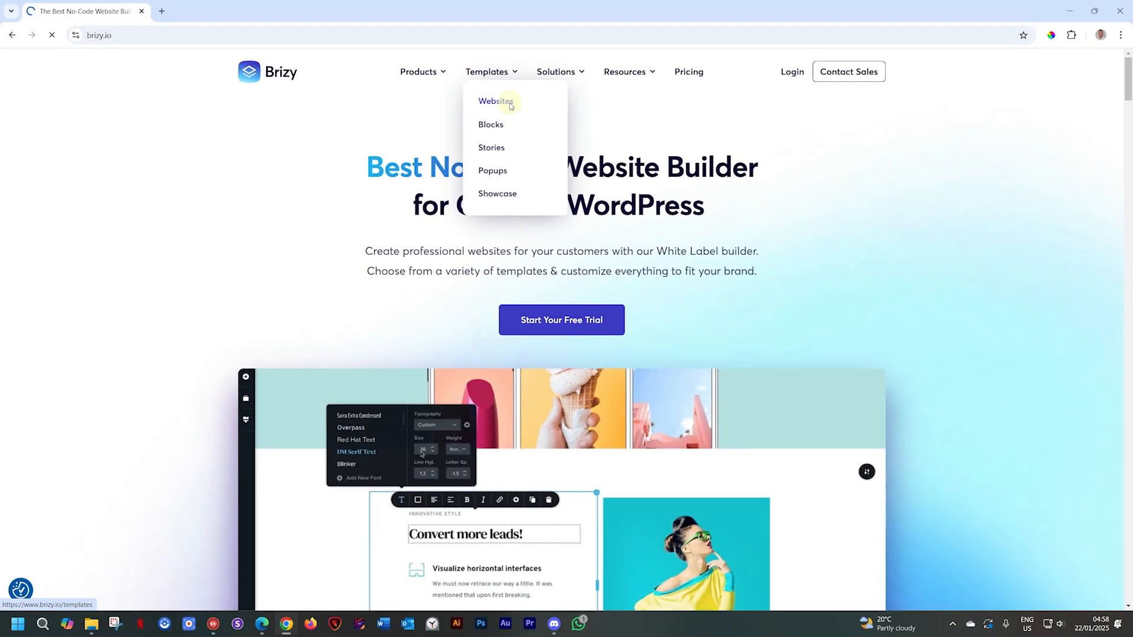
left_click(496, 101)
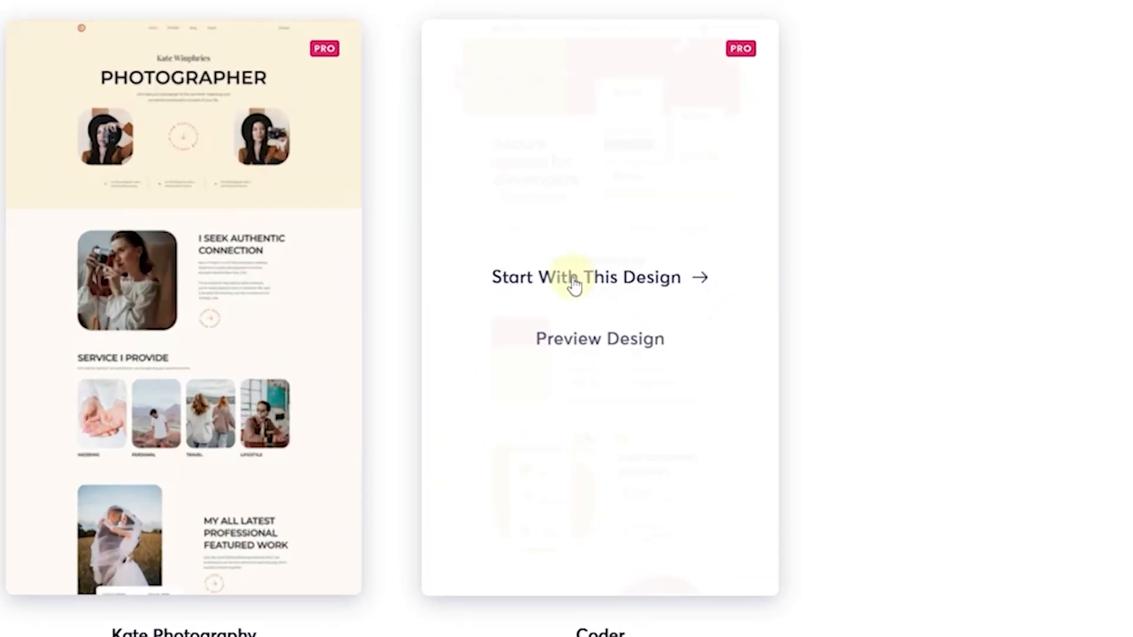
Preview the Coder template on desktop and tablet, then return to the gallery.
left_click(599, 338)
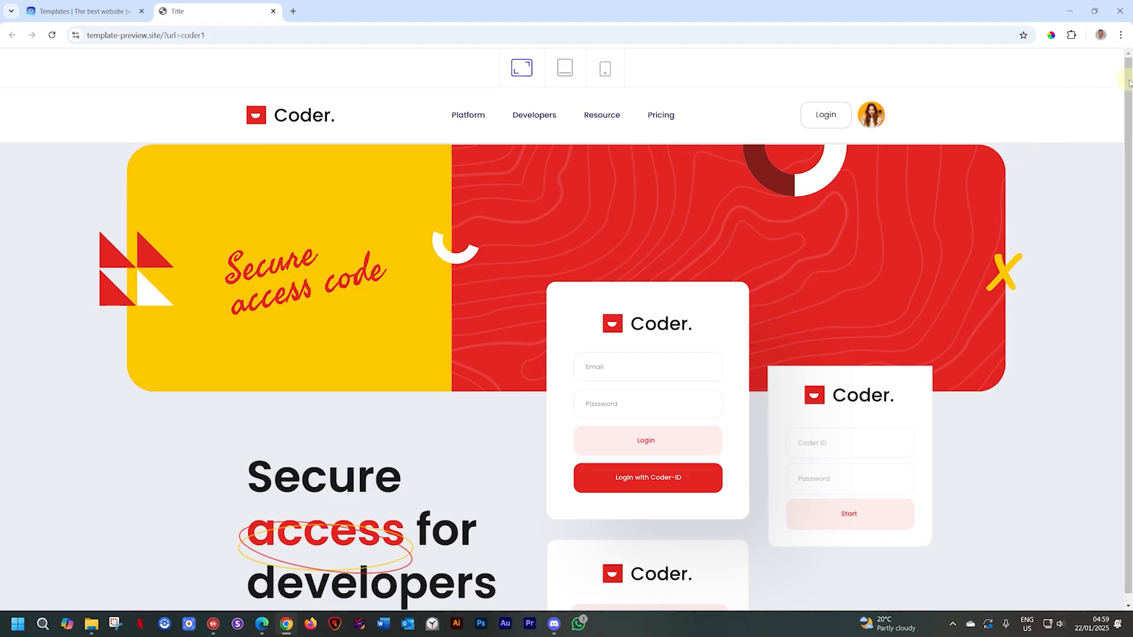
scroll("down", 3)
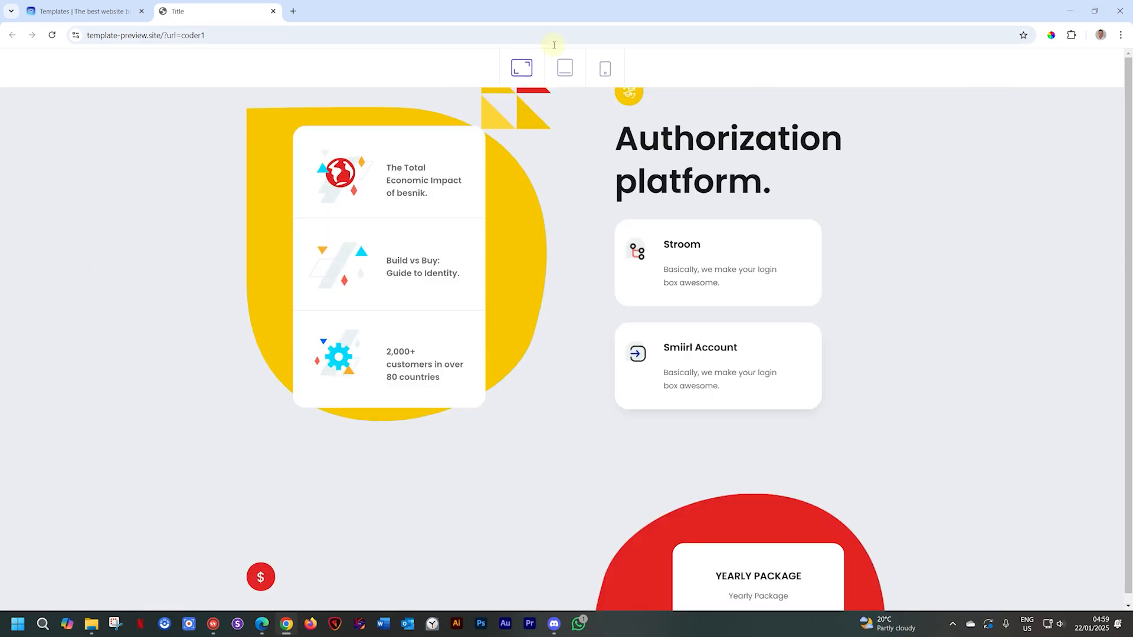
left_click(564, 68)
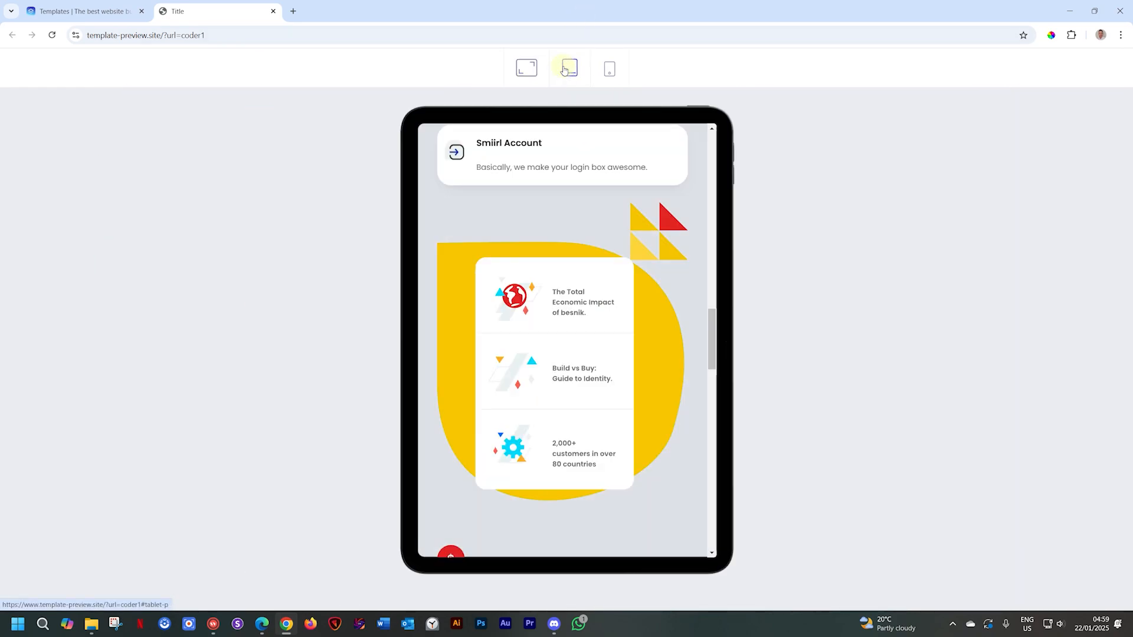
left_click(608, 68)
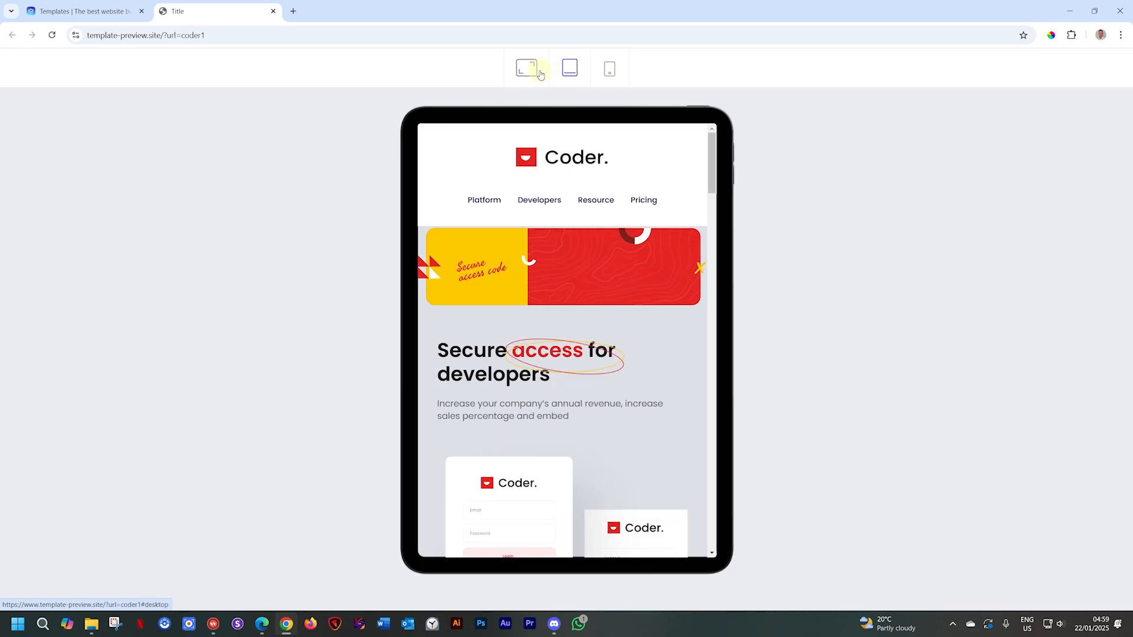
left_click(521, 69)
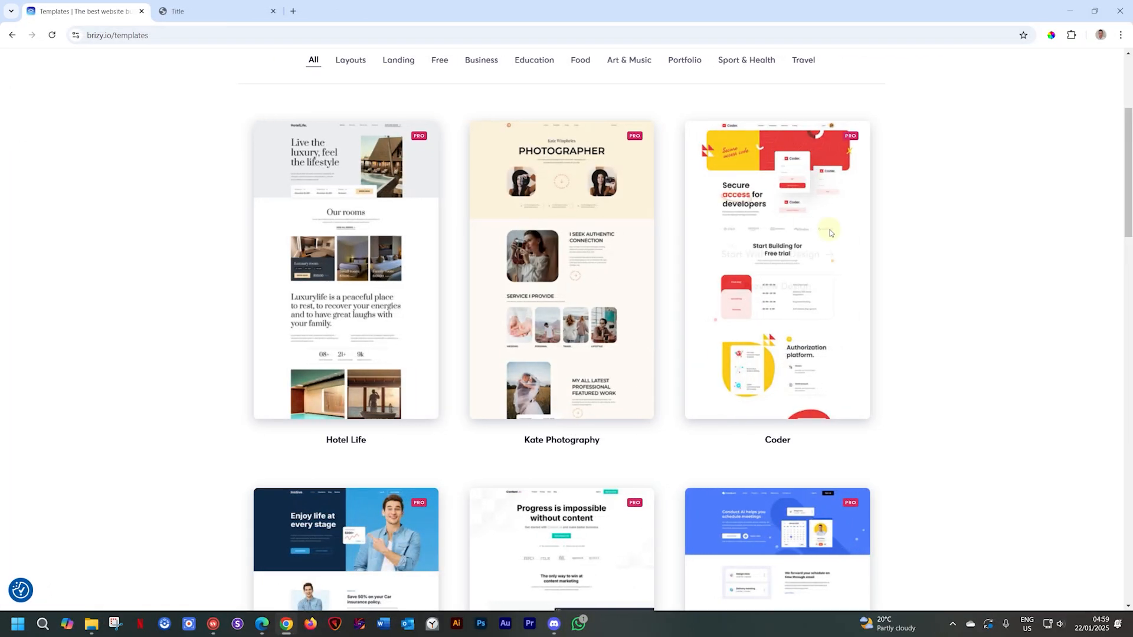
Start With This Design on Coder to load it into the Brizy Cloud editor.
left_click(776, 249)
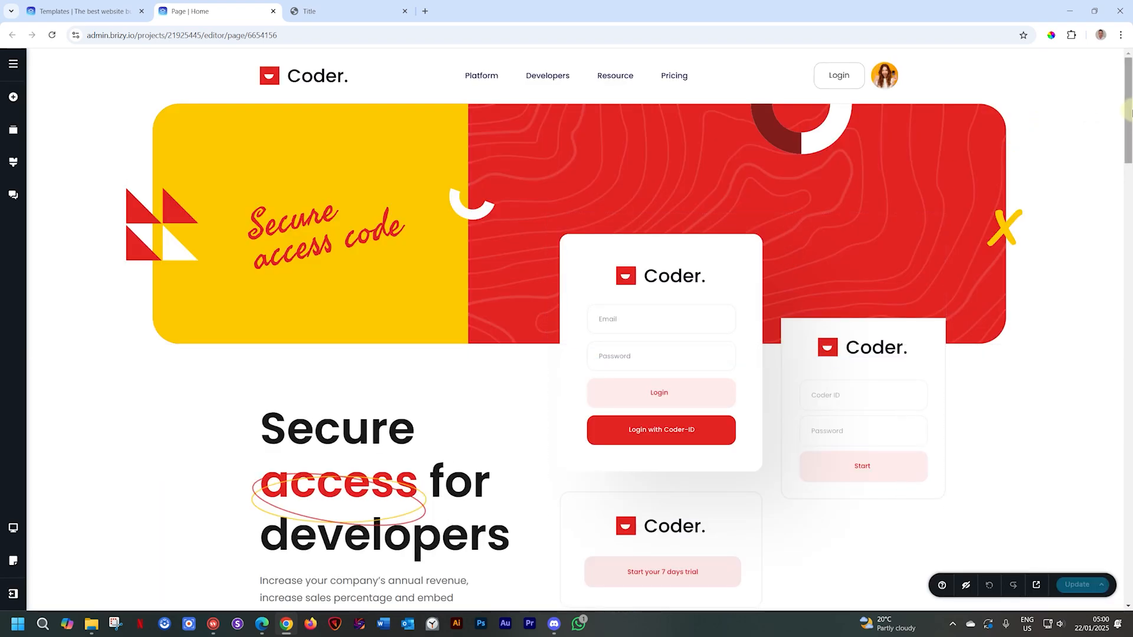
scroll("down", 3)
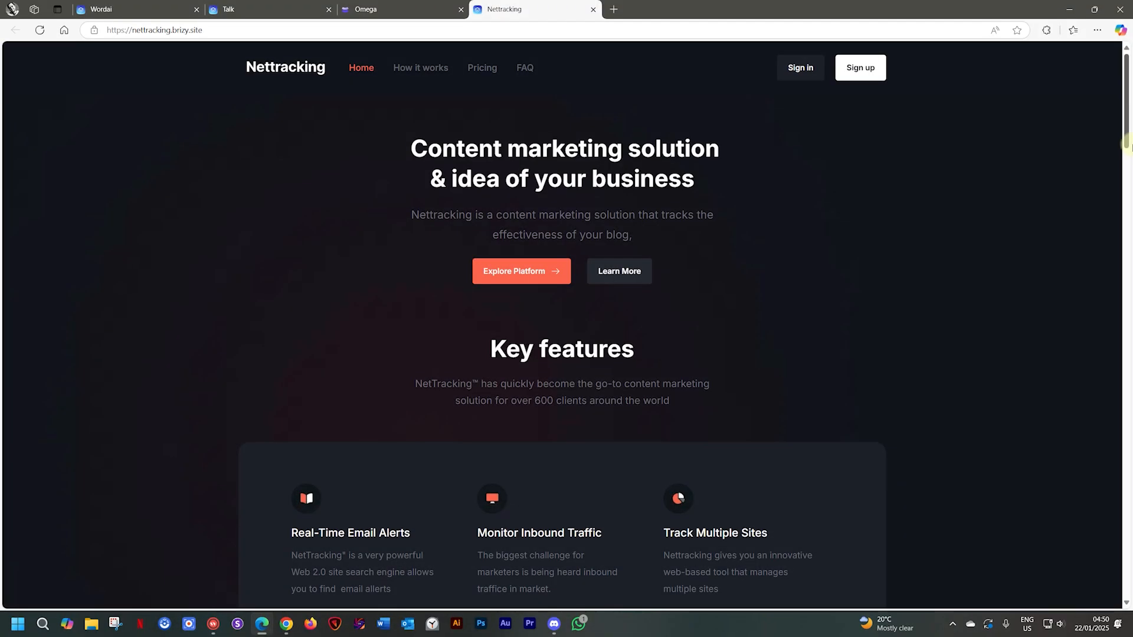
Scroll the Nettracking, Instive and KatePhotography sites, ending at KatePhotography's get-in-touch section.
scroll("down", 3)
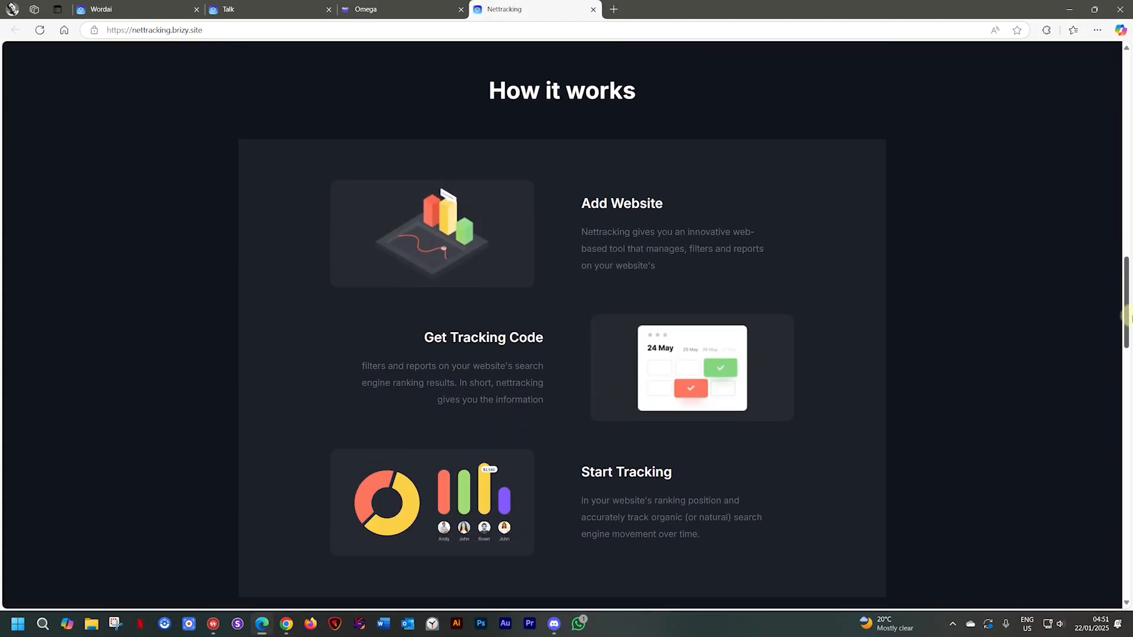
scroll("down", 3)
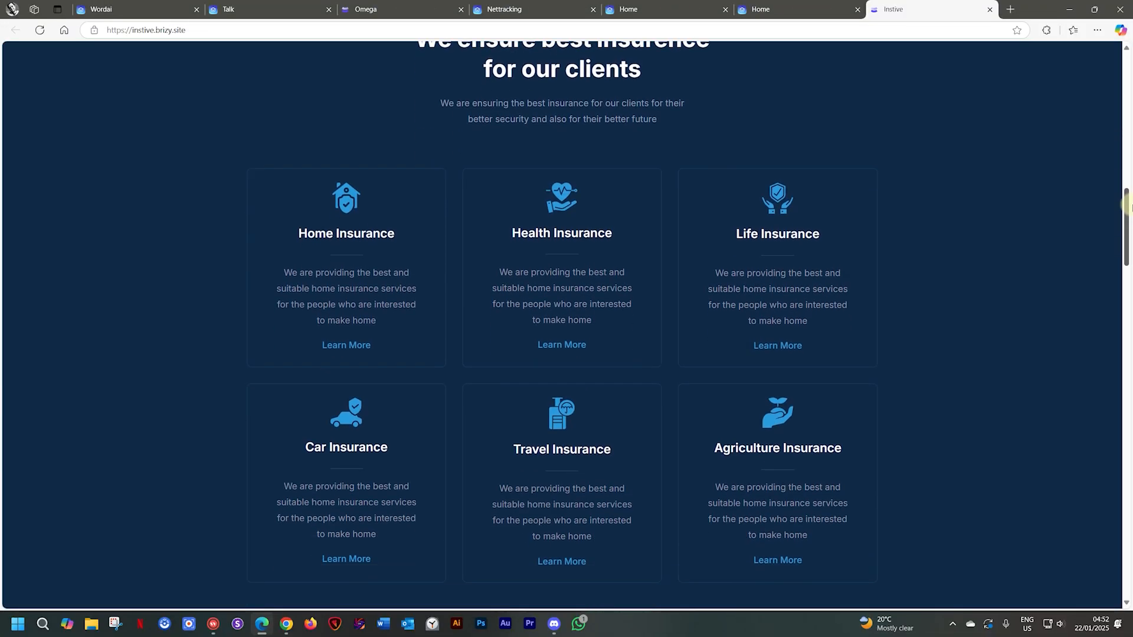
scroll("down", 3)
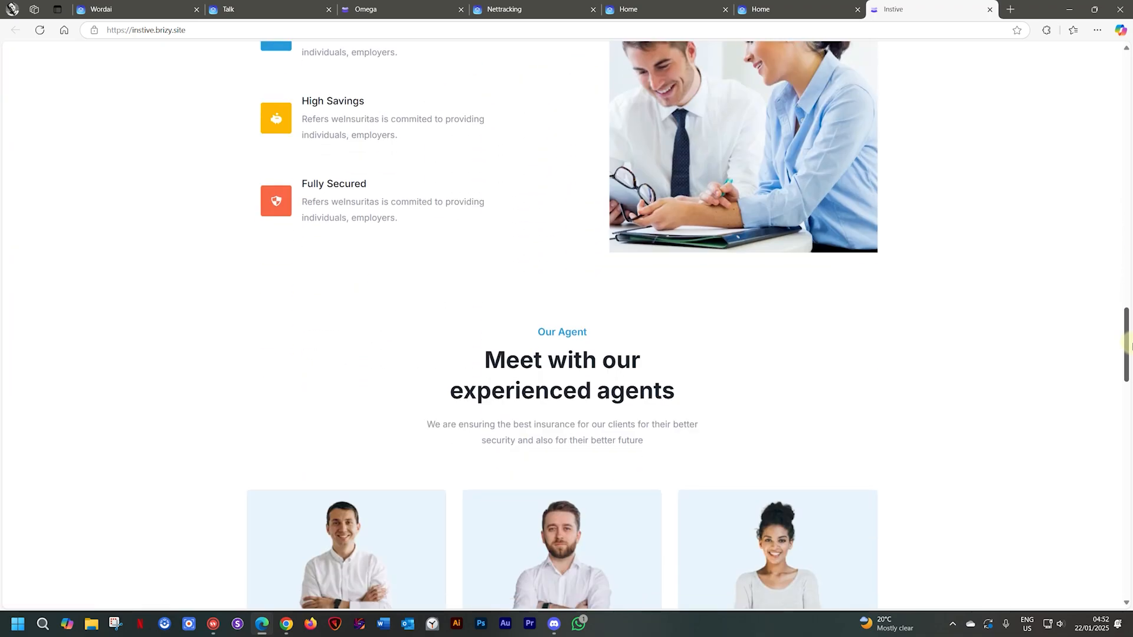
scroll("down", 3)
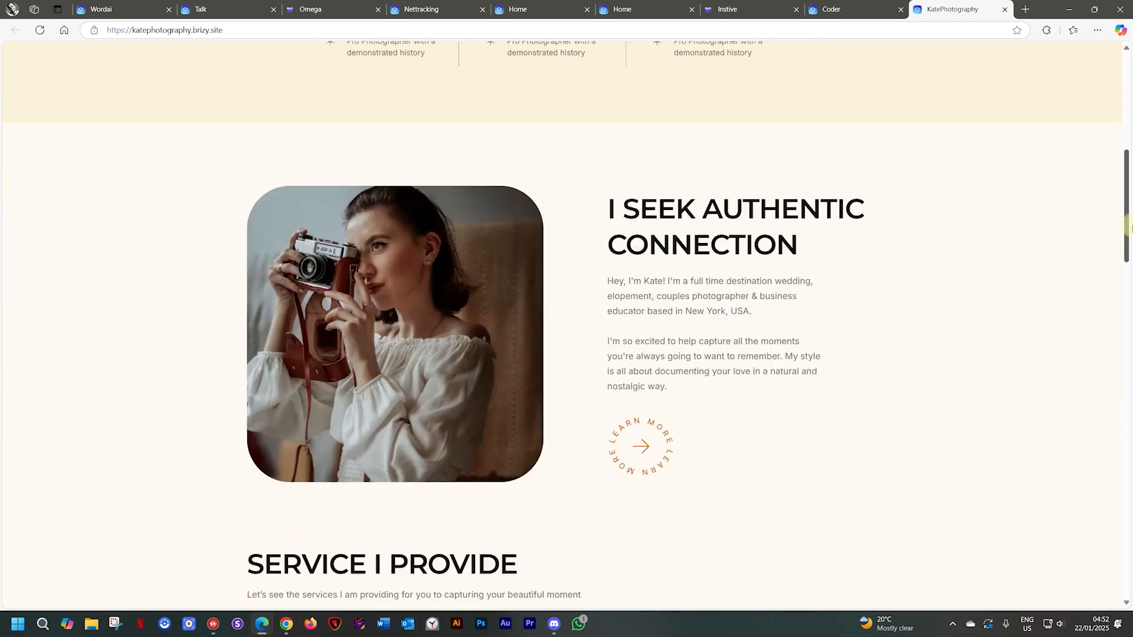
scroll("down", 3)
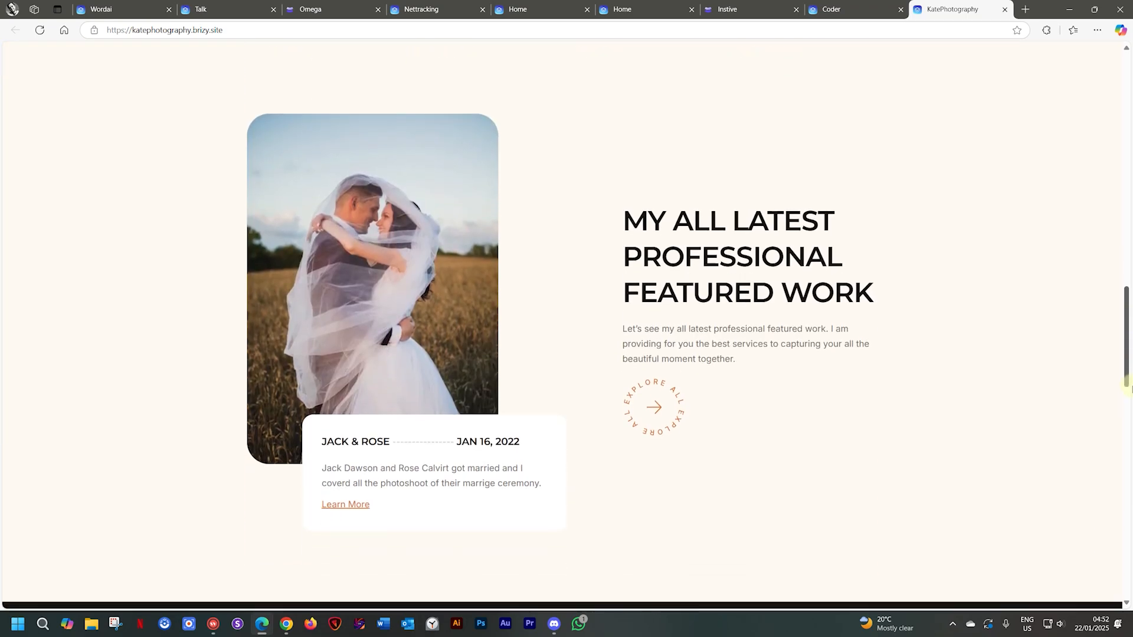
scroll("down", 3)
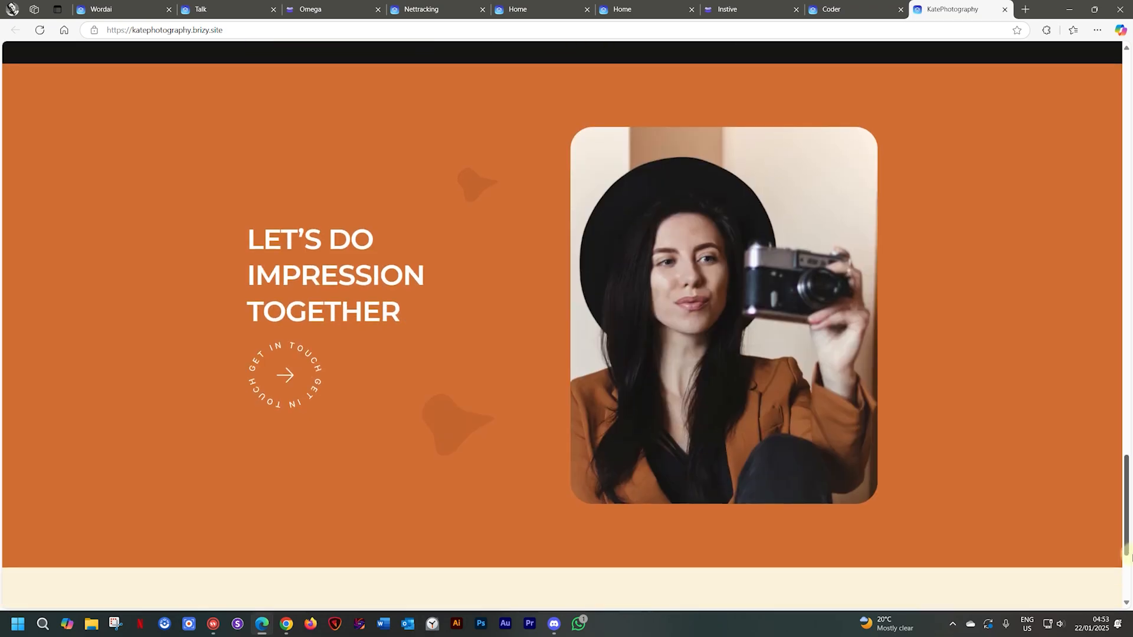